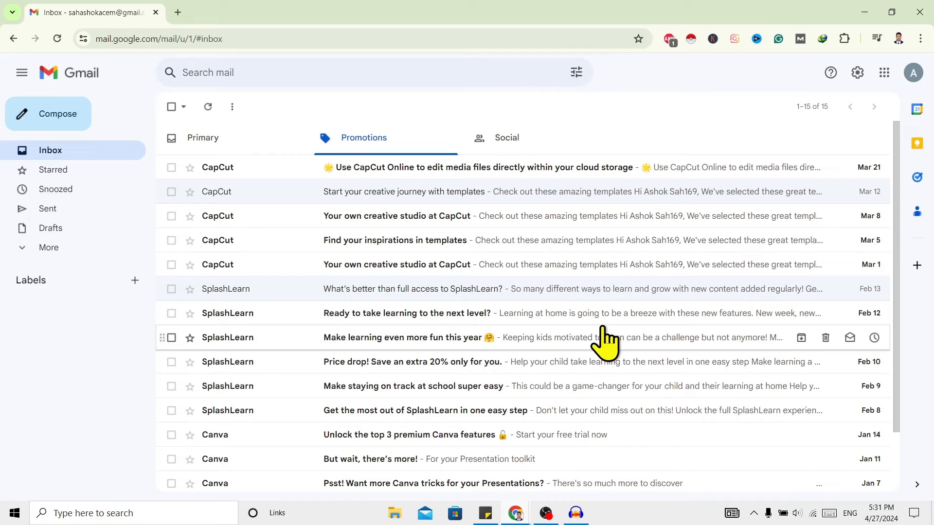
mouse_move(470, 360)
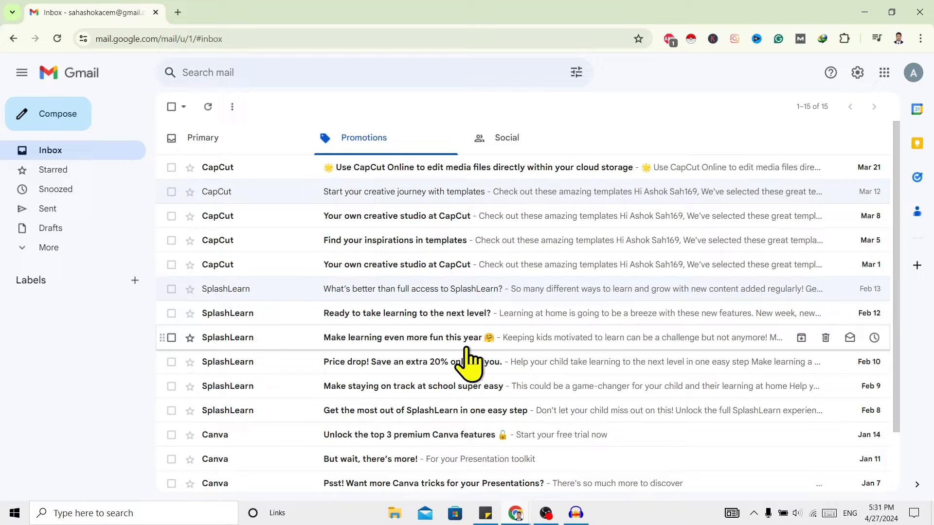
mouse_move(762, 173)
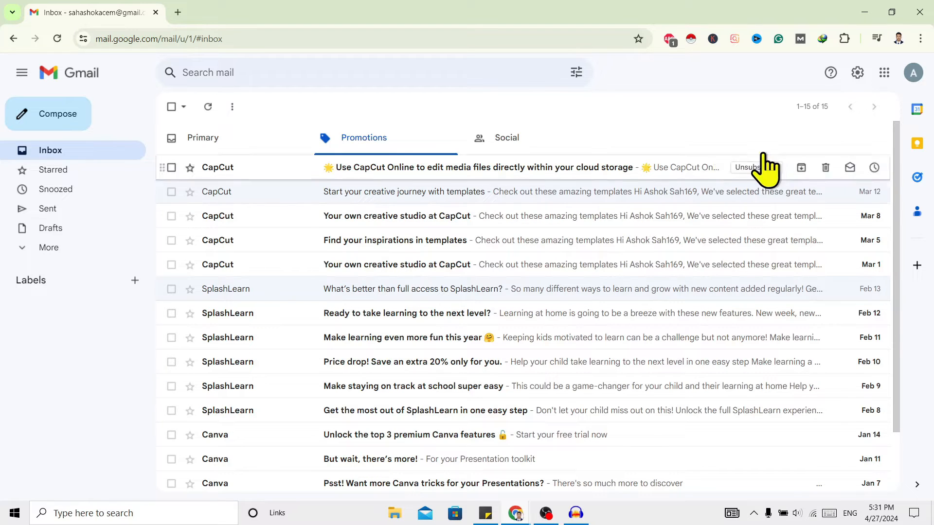
mouse_move(857, 72)
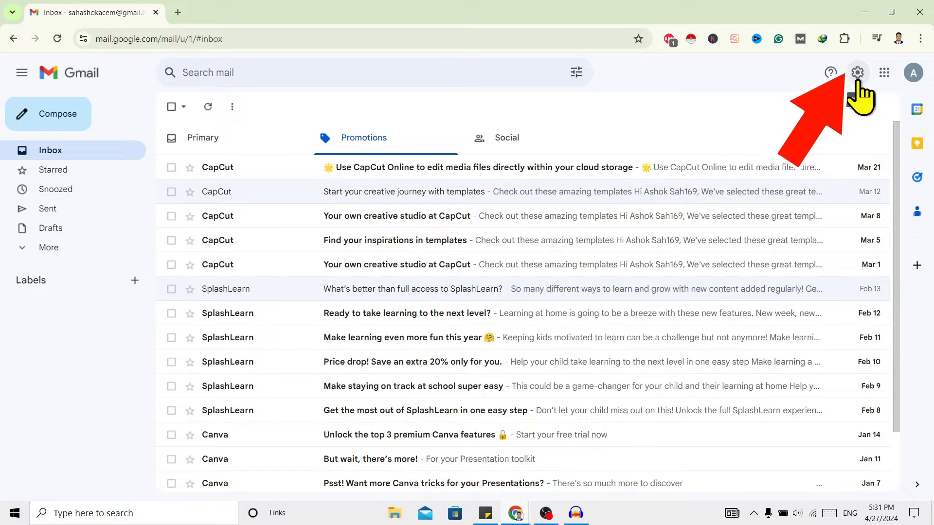
Step: Open Quick settings from the gear icon and choose 'See all settings'
click(857, 72)
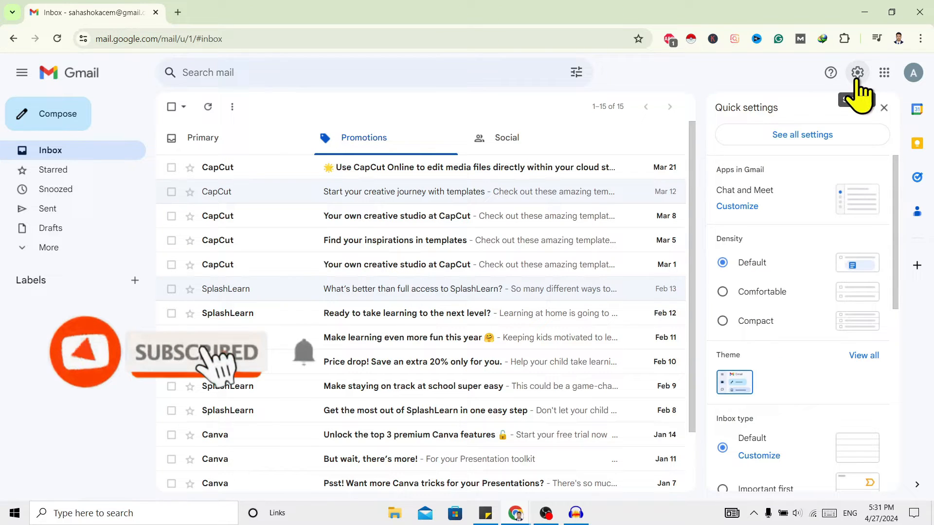
mouse_move(775, 149)
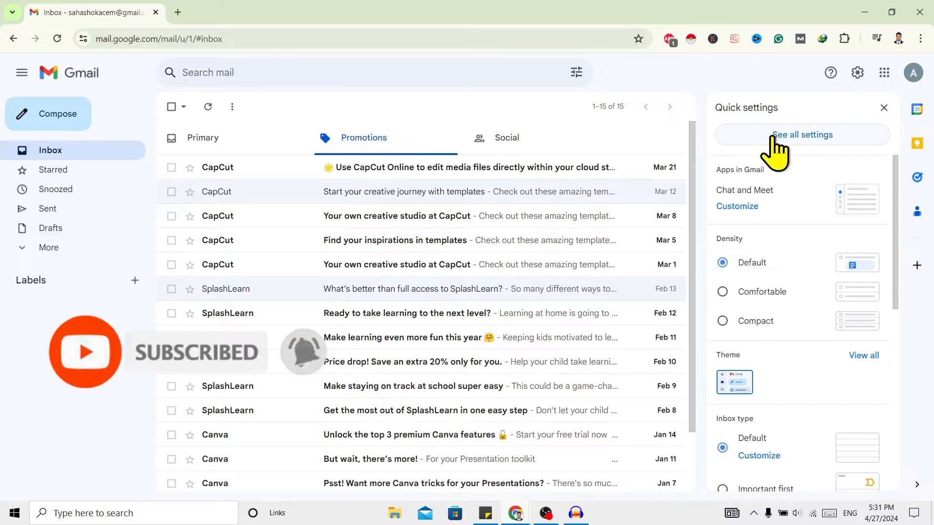
click(802, 134)
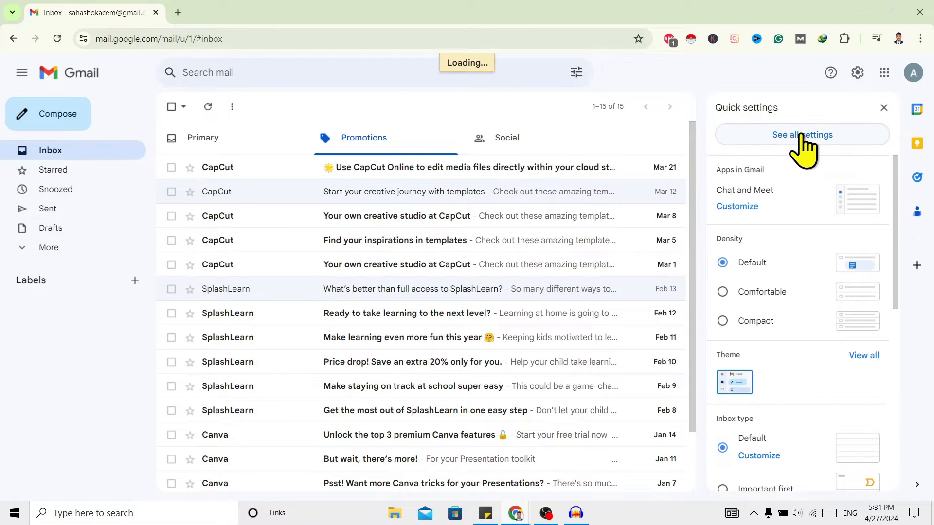
Step: Open Gmail's full Settings page on the General tab
click(801, 135)
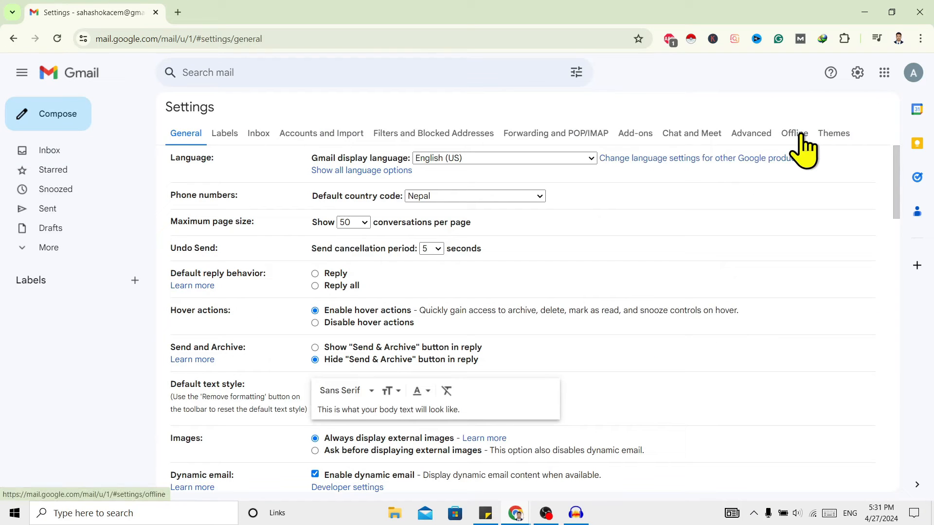
mouse_move(630, 261)
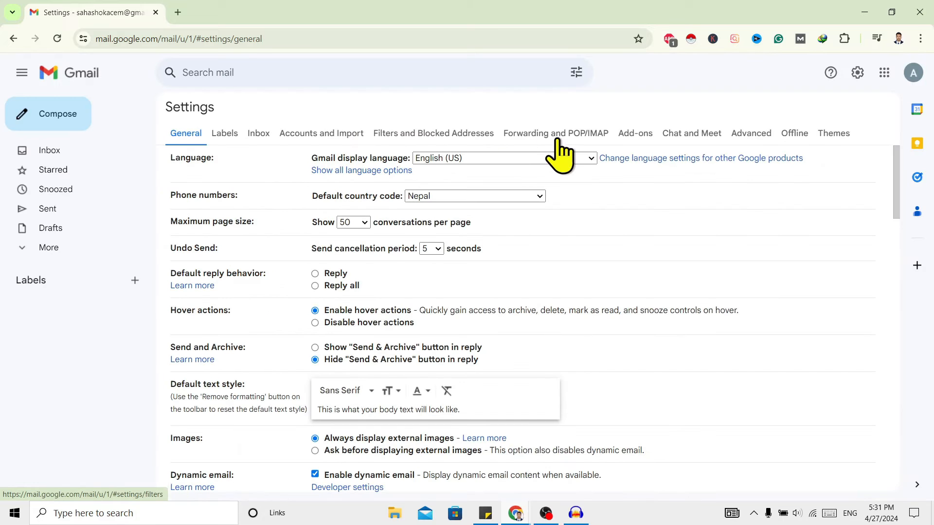
click(433, 132)
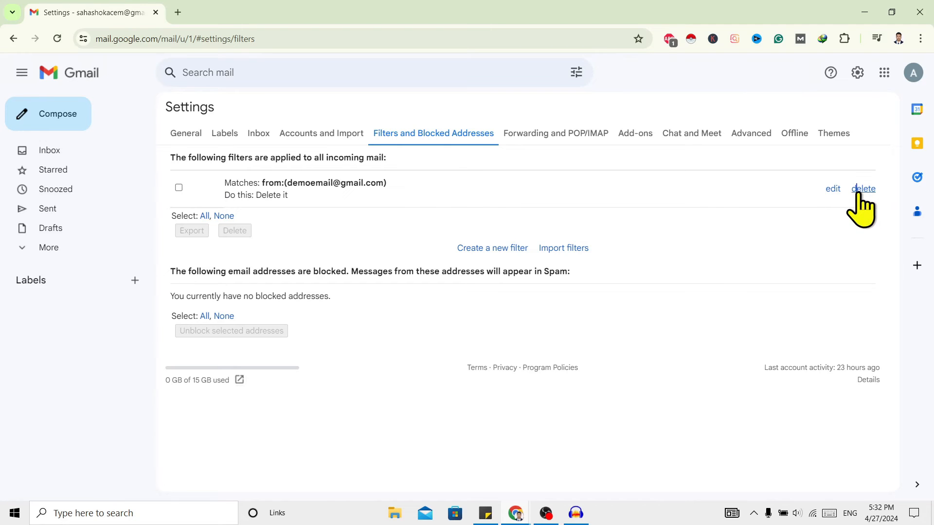
click(863, 189)
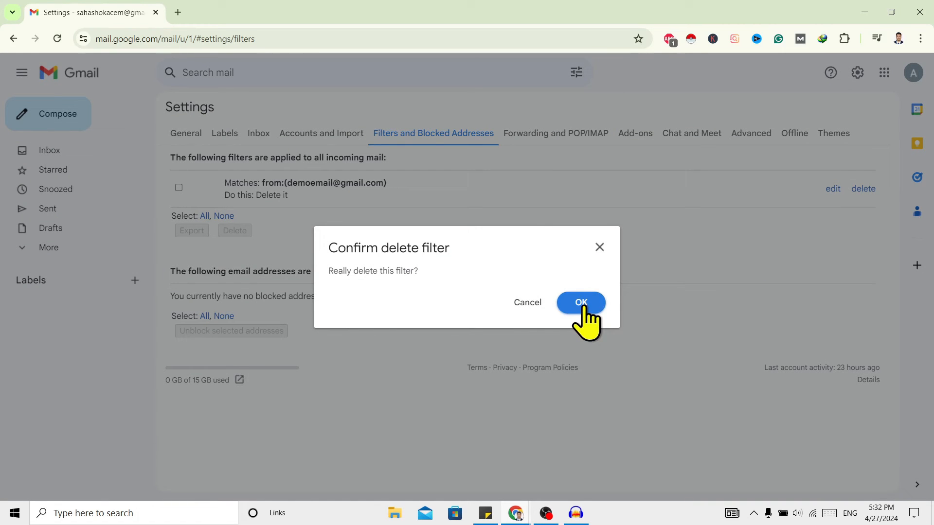
click(580, 303)
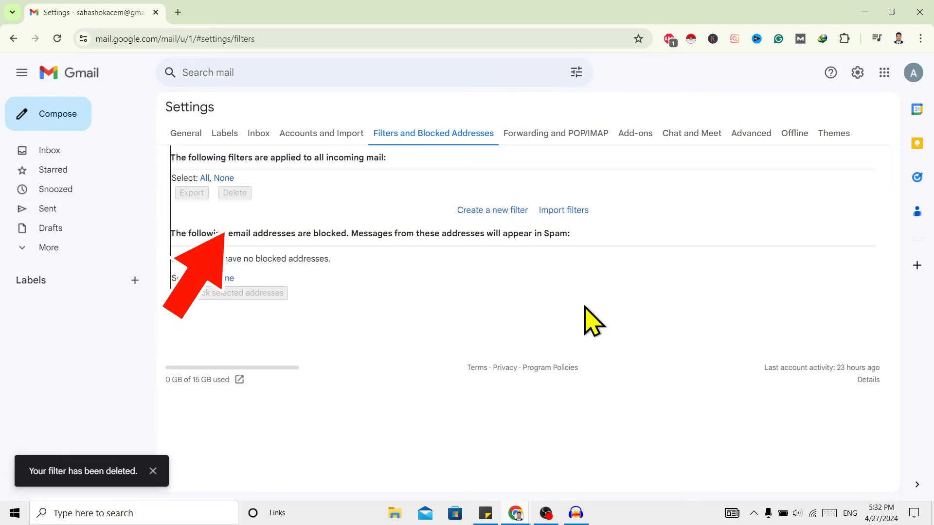
mouse_move(422, 217)
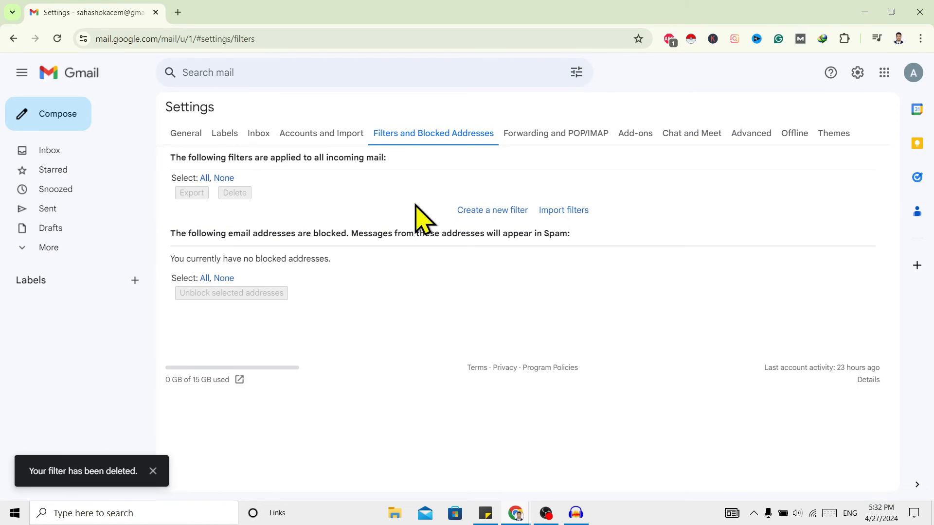